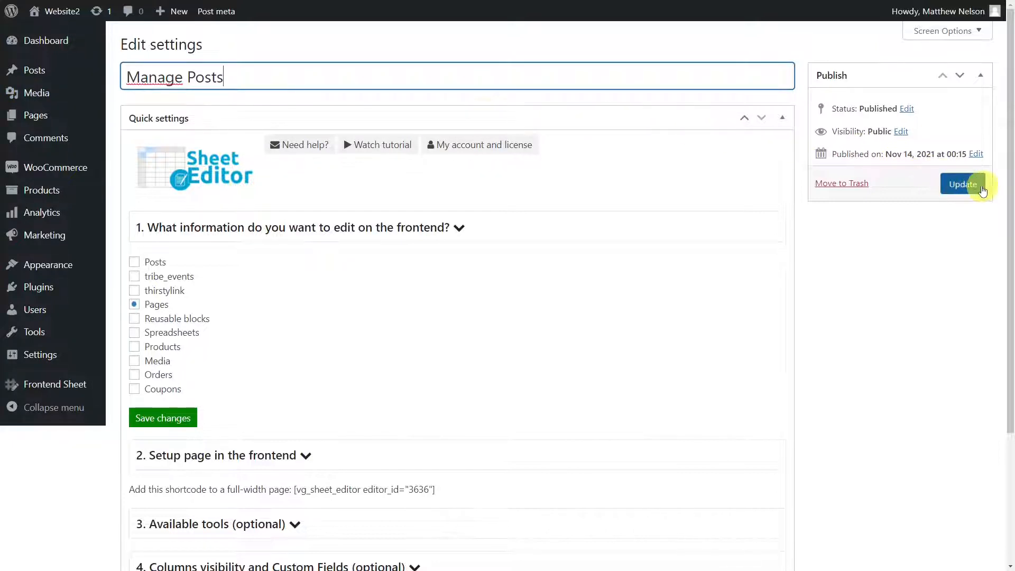
- Update the frontend sheet so it is saved with the title 'Manage Posts'
left_click(962, 184)
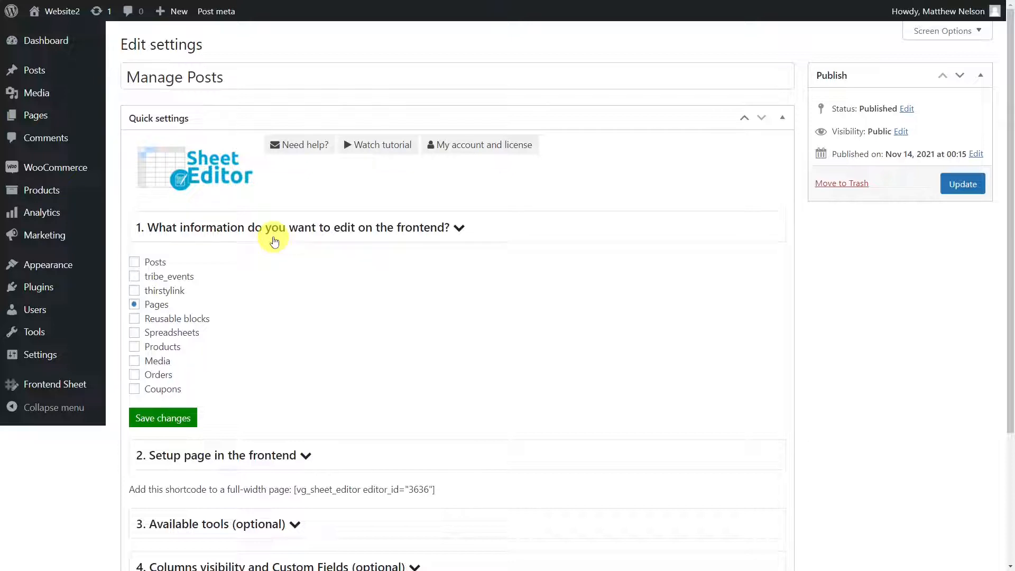
mouse_move(226, 380)
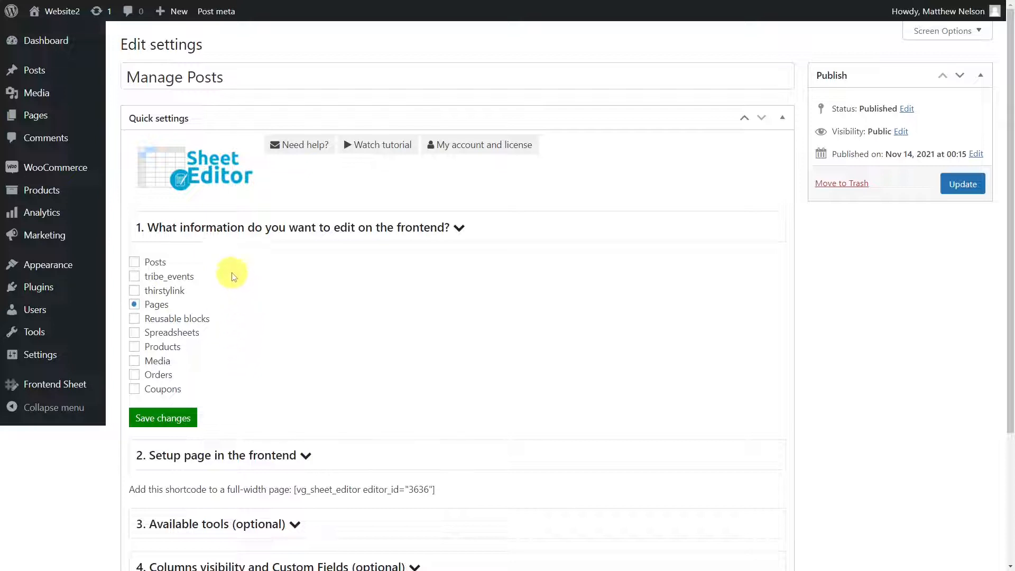
mouse_move(160, 267)
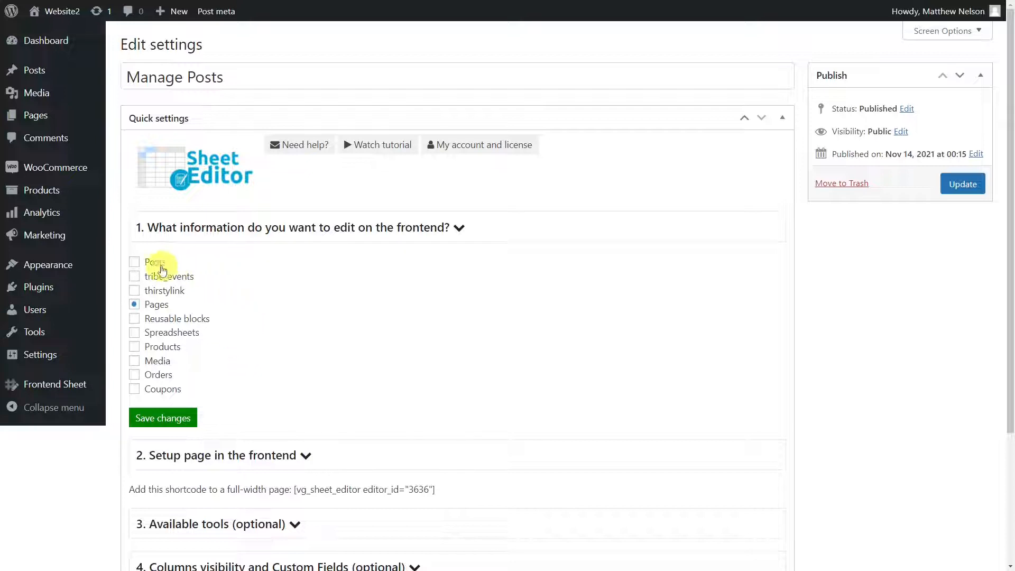
- Choose Posts as the content edited by the sheet and save the change
left_click(134, 261)
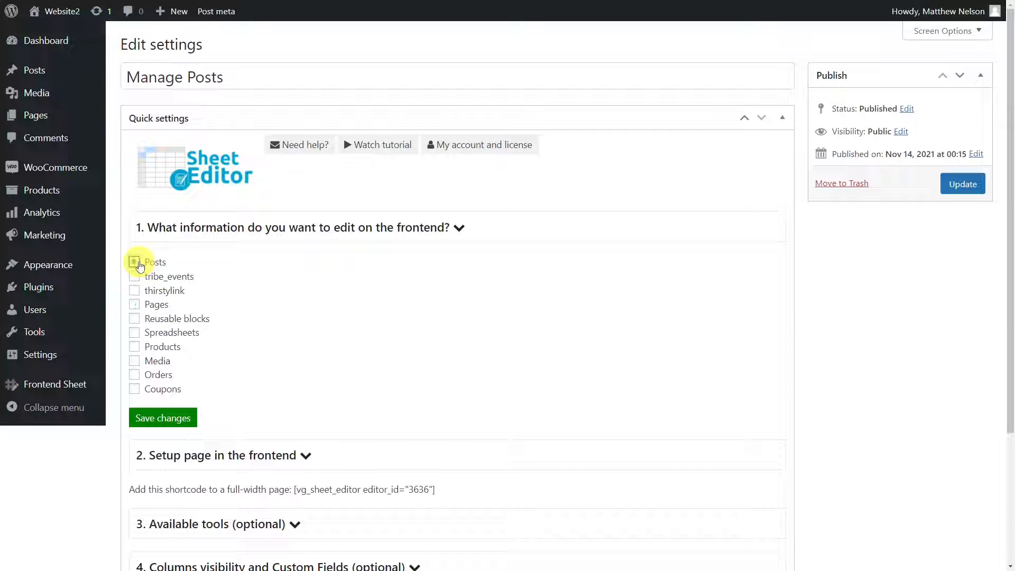
left_click(134, 262)
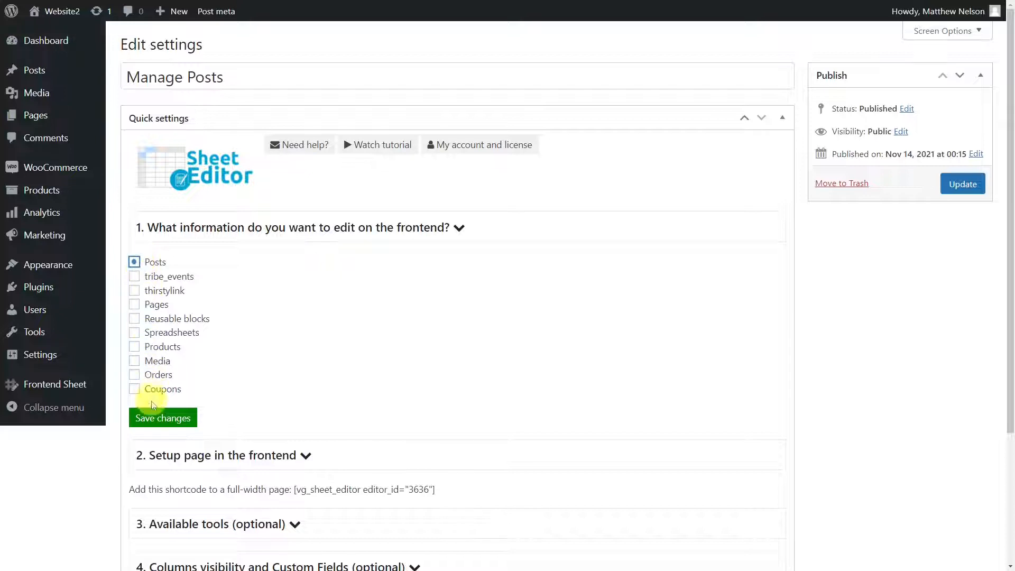
left_click(163, 417)
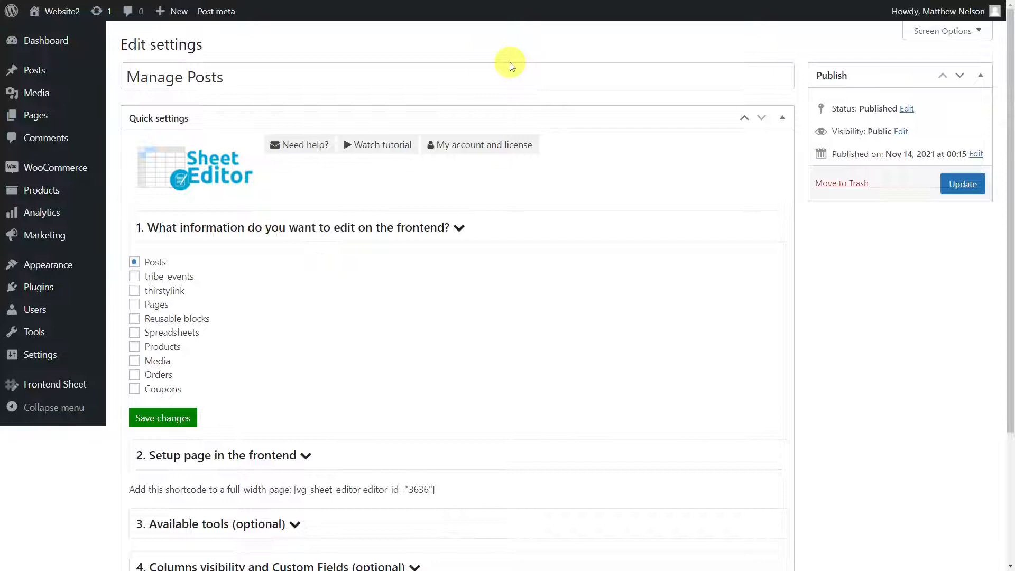
- Copy the sheet shortcode into a new page titled 'Manage Posts' and publish it
double_click(339, 489)
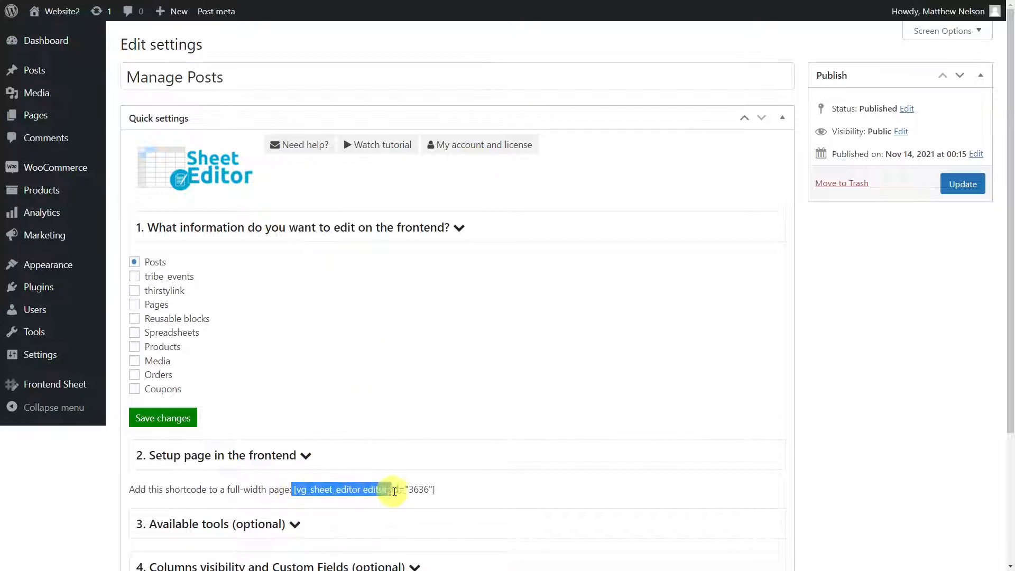
mouse_move(34, 115)
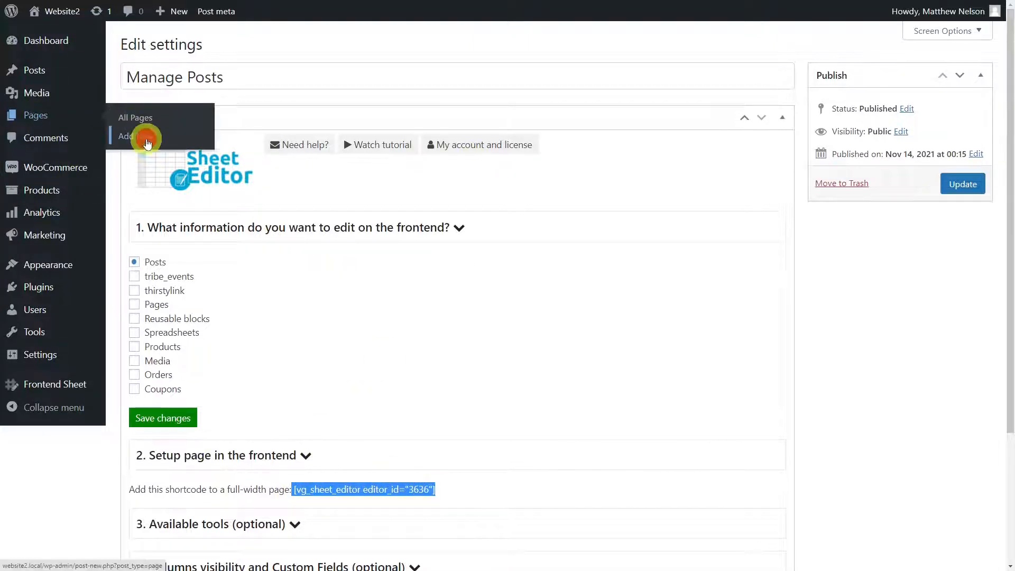
left_click(133, 137)
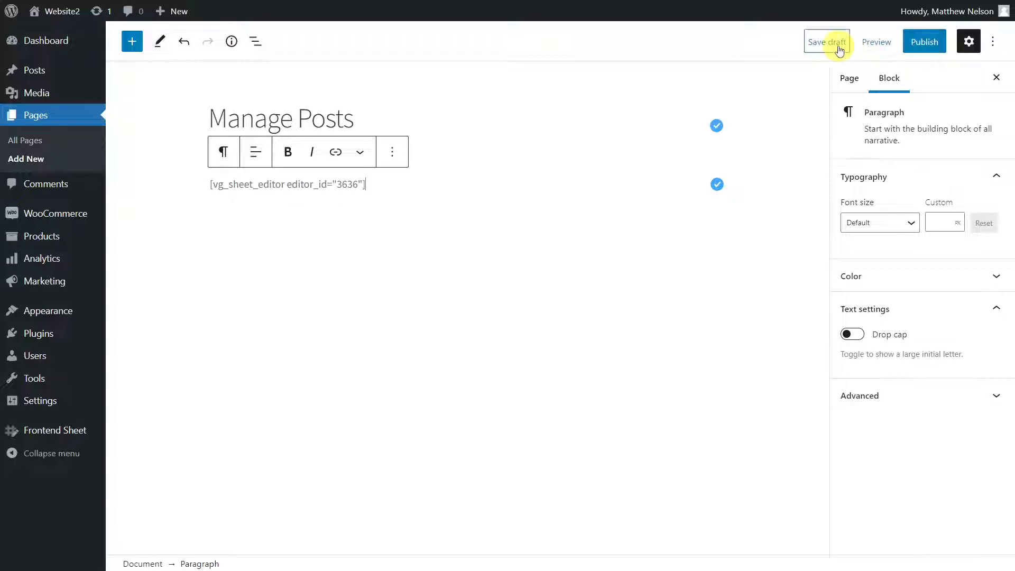
left_click(826, 41)
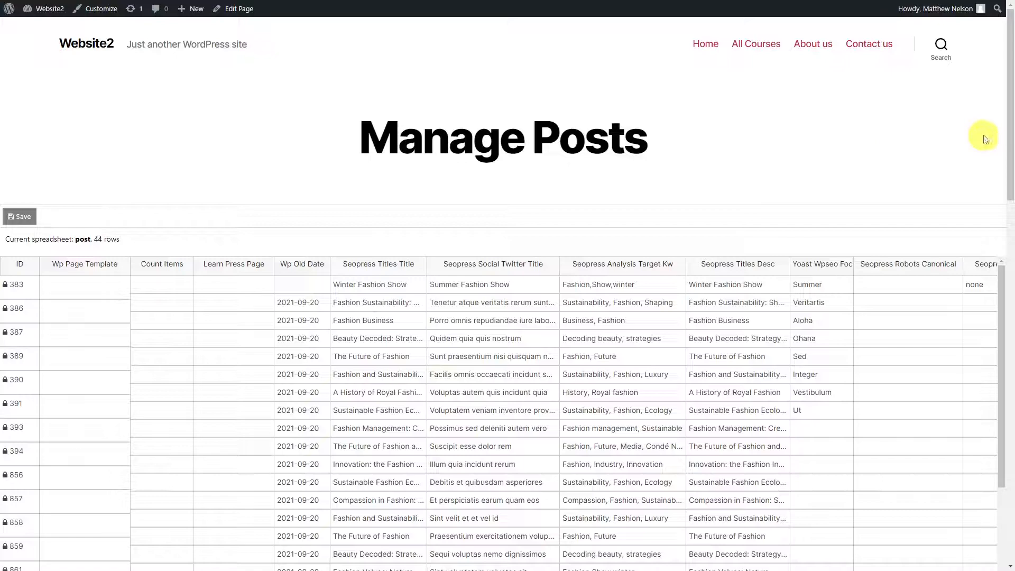
- Scroll through the live Manage Posts spreadsheet listing 44 posts
scroll("down", 3)
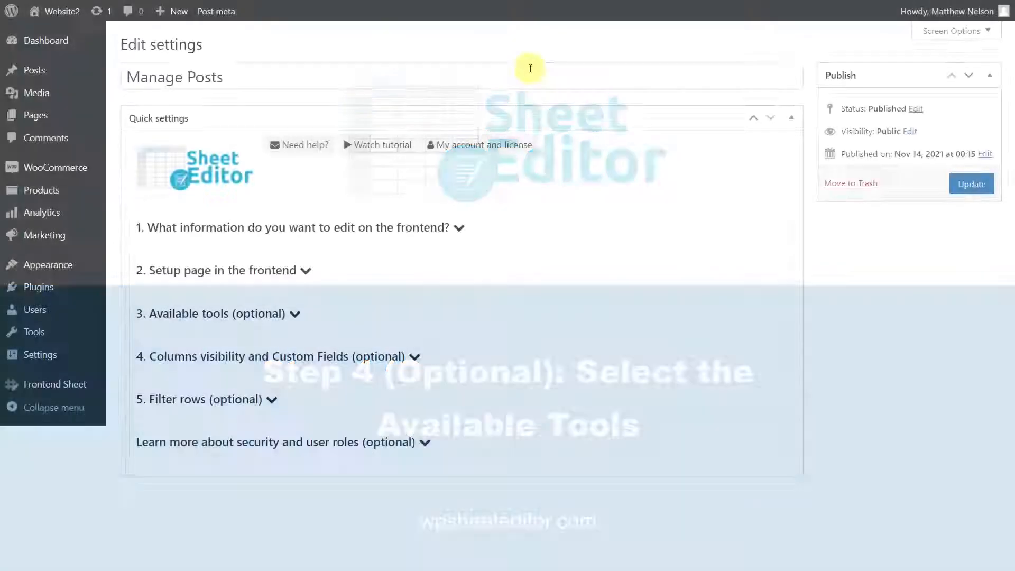
- Enable the Help, Add new, Search, Bulk Edit and Locate column tools and save
left_click(296, 313)
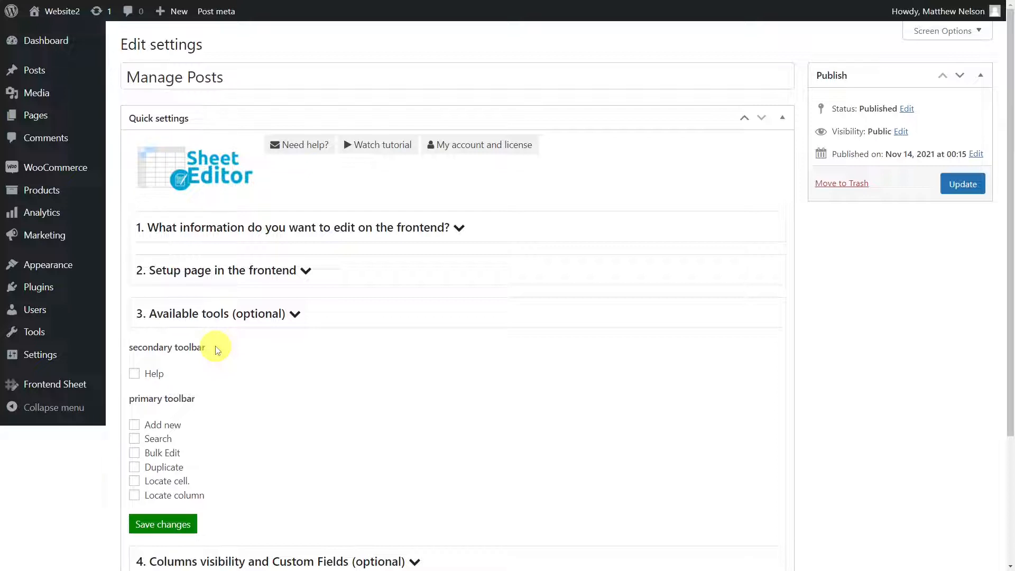
mouse_move(217, 351)
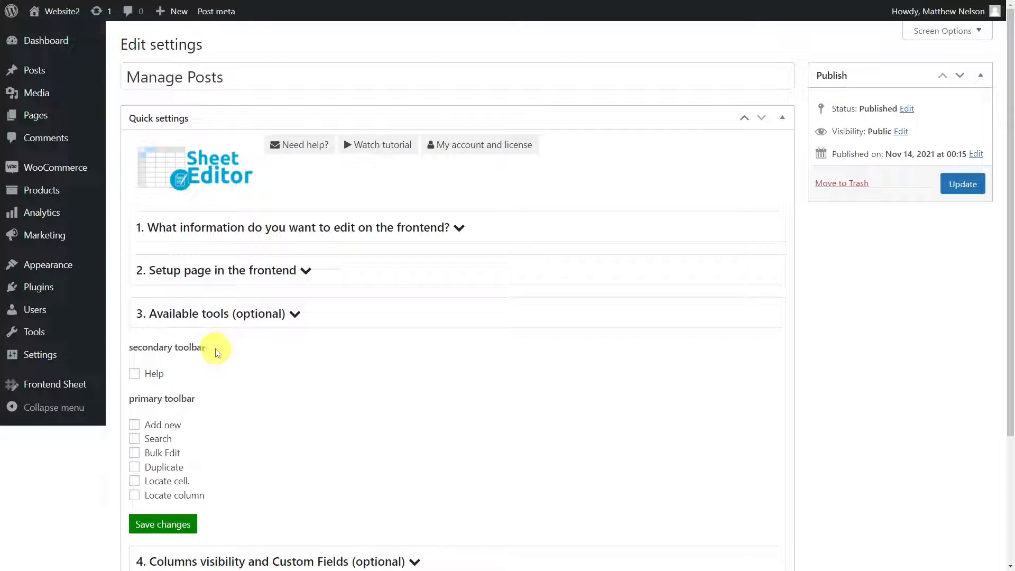
left_click(134, 424)
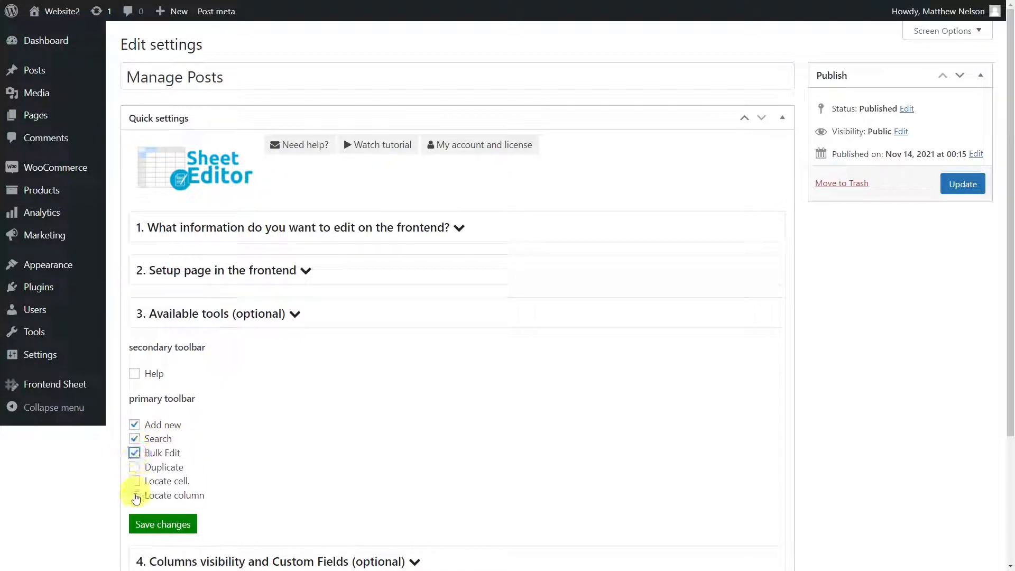
left_click(134, 495)
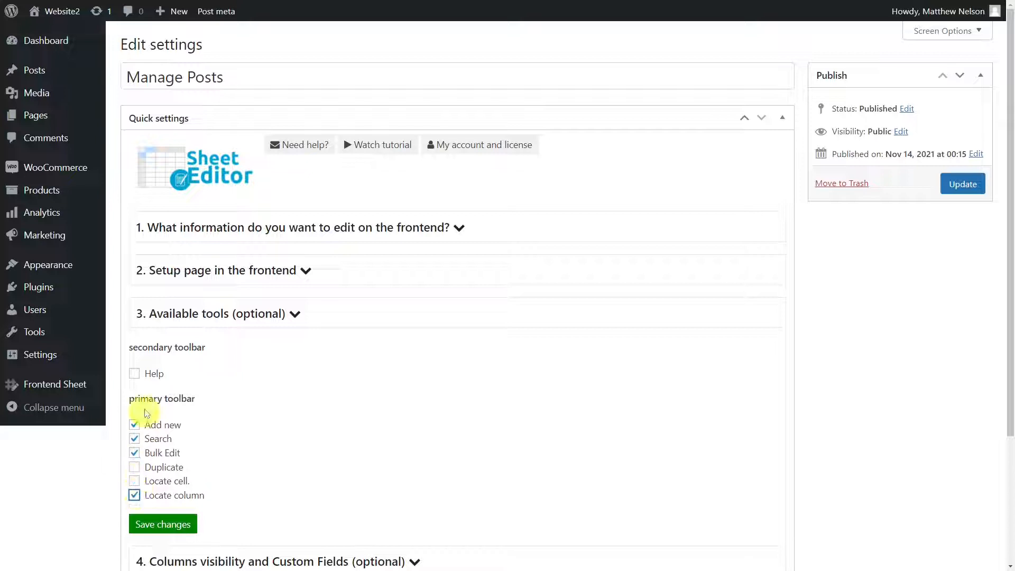
left_click(134, 373)
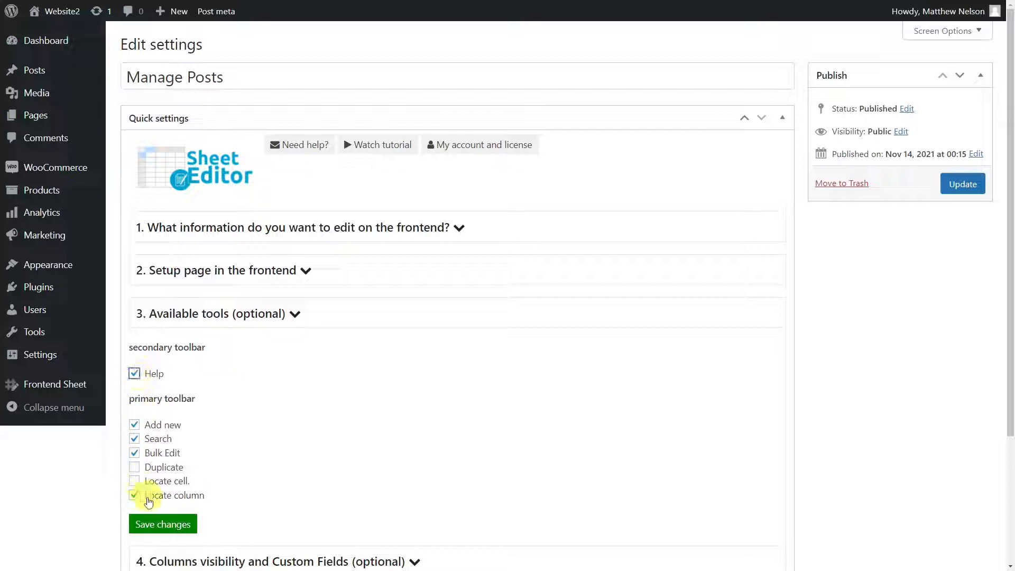
left_click(163, 523)
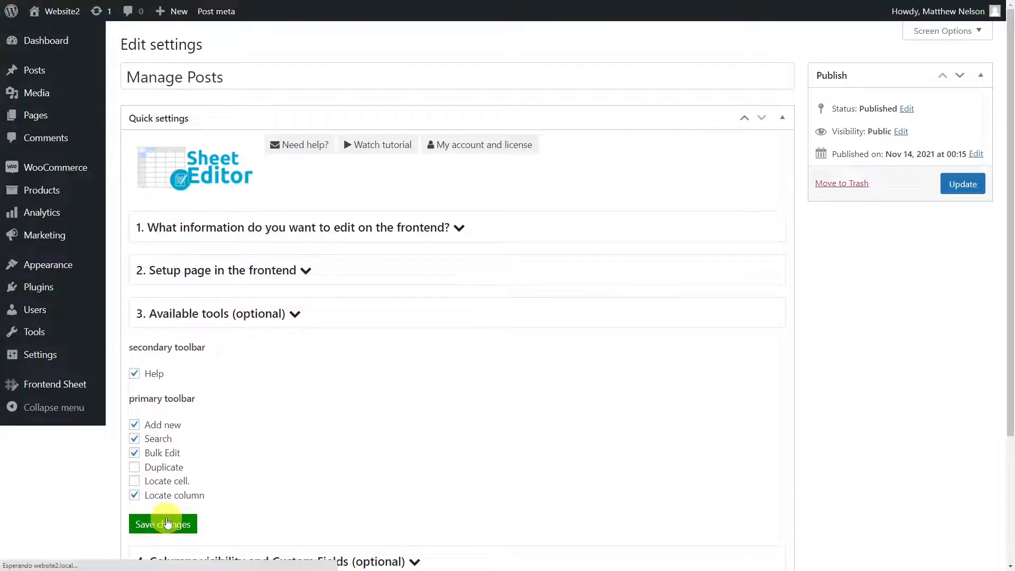
left_click(163, 523)
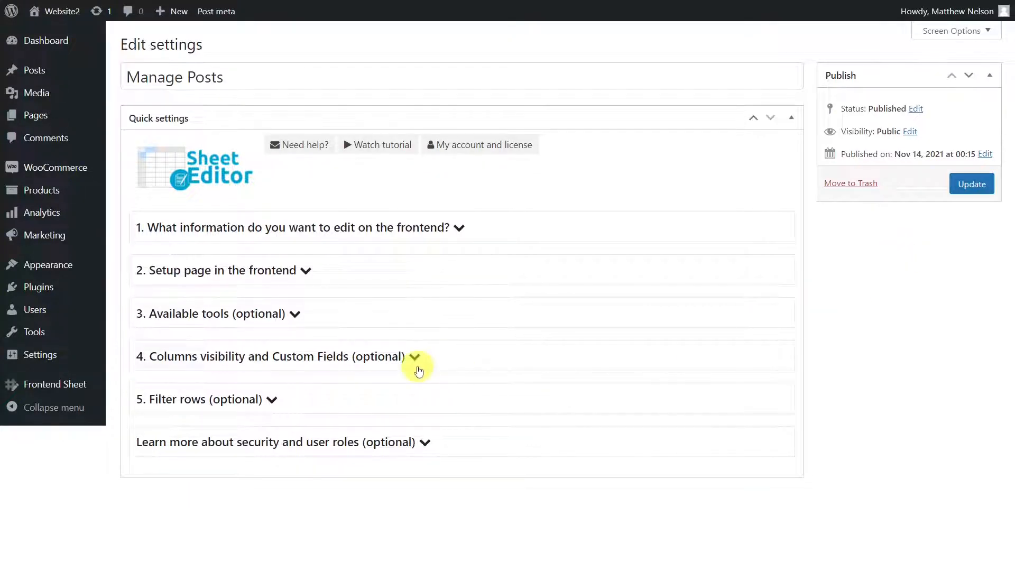
- Enable the Date column, disable Tags, Comments and Count Items, and save
left_click(414, 356)
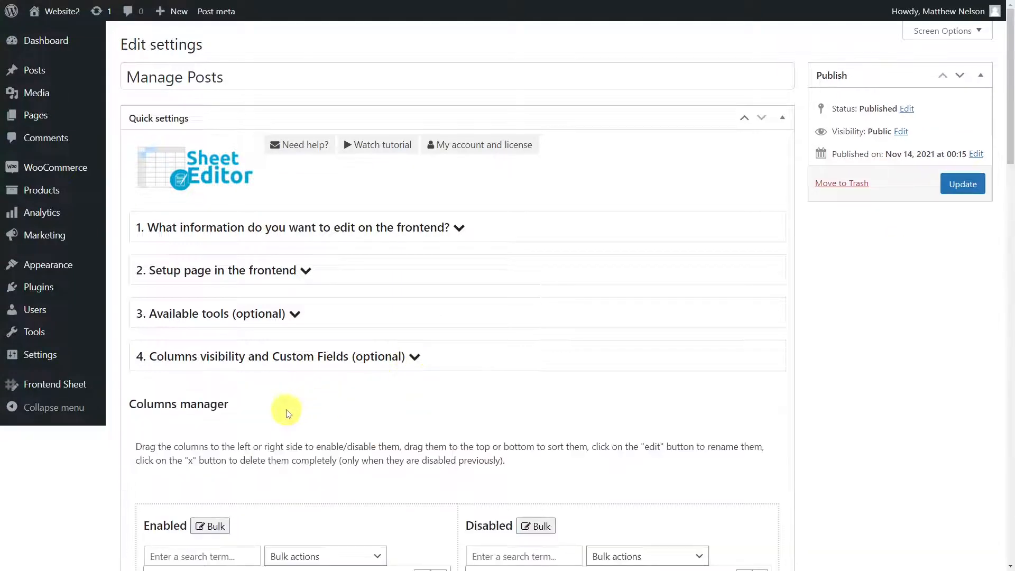
scroll("down", 3)
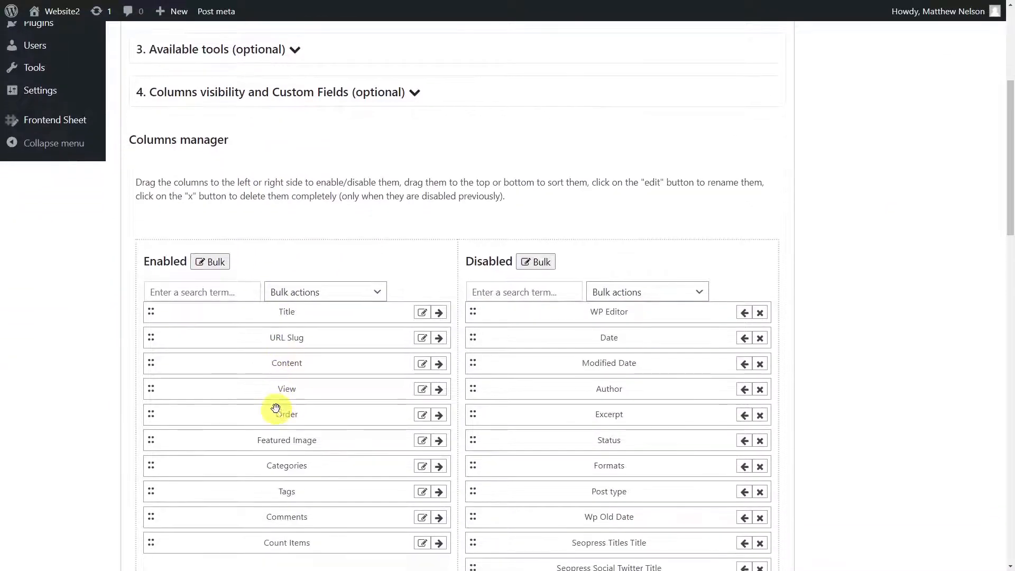
scroll("down", 3)
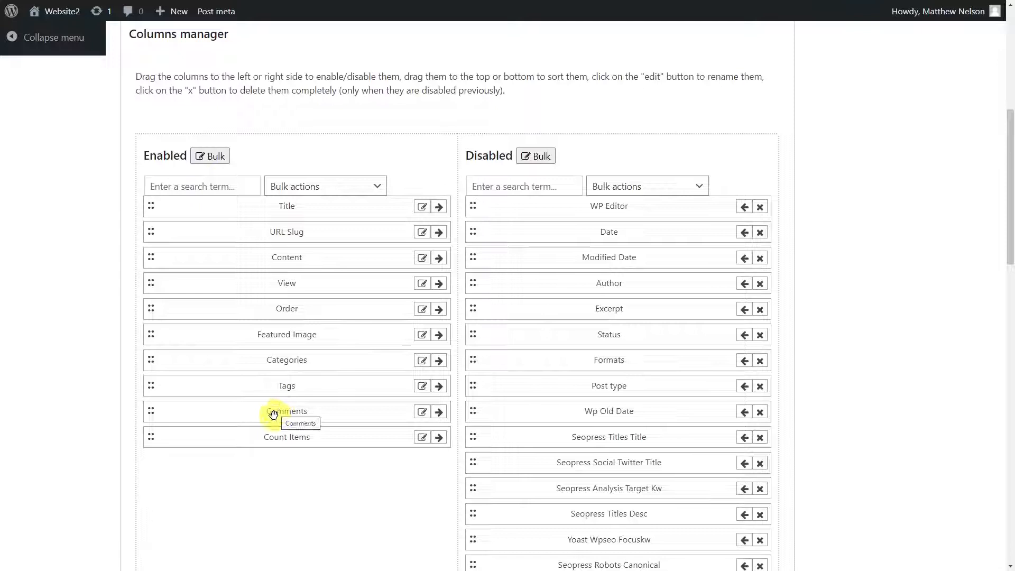
mouse_move(269, 469)
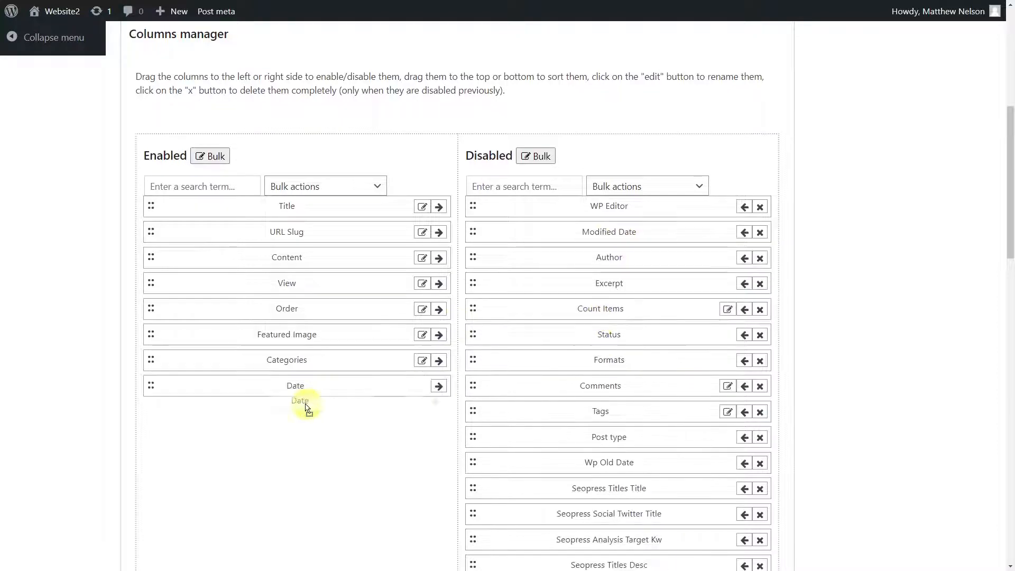
scroll("down", 3)
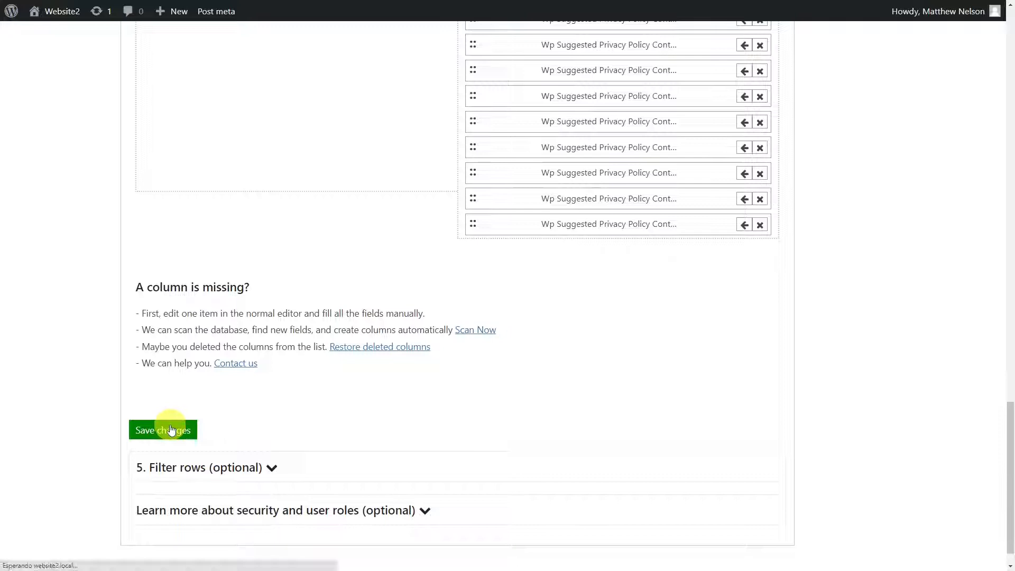
left_click(163, 430)
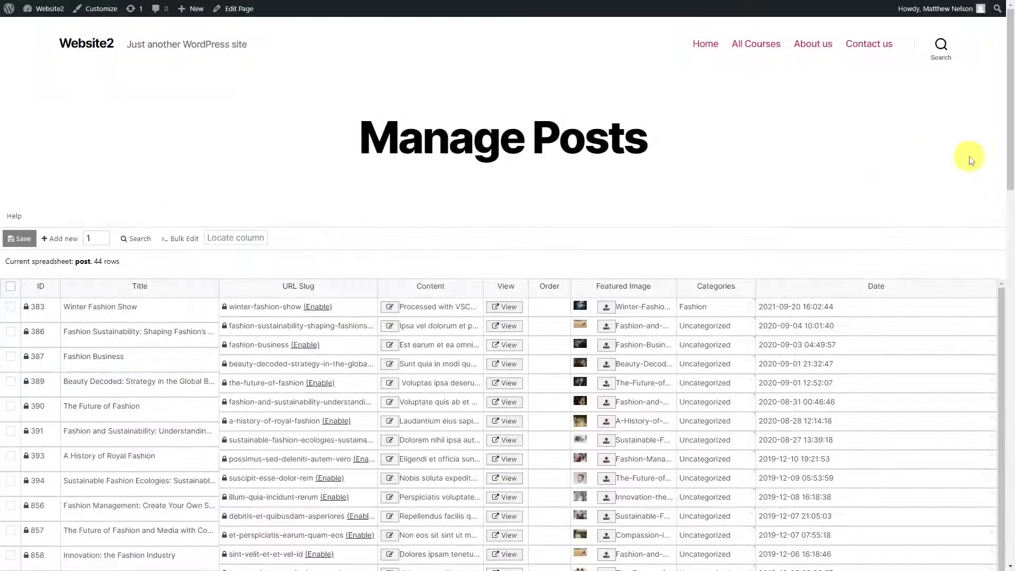
- Scroll the live Manage Posts sheet to see more rows with their post dates
scroll("down", 3)
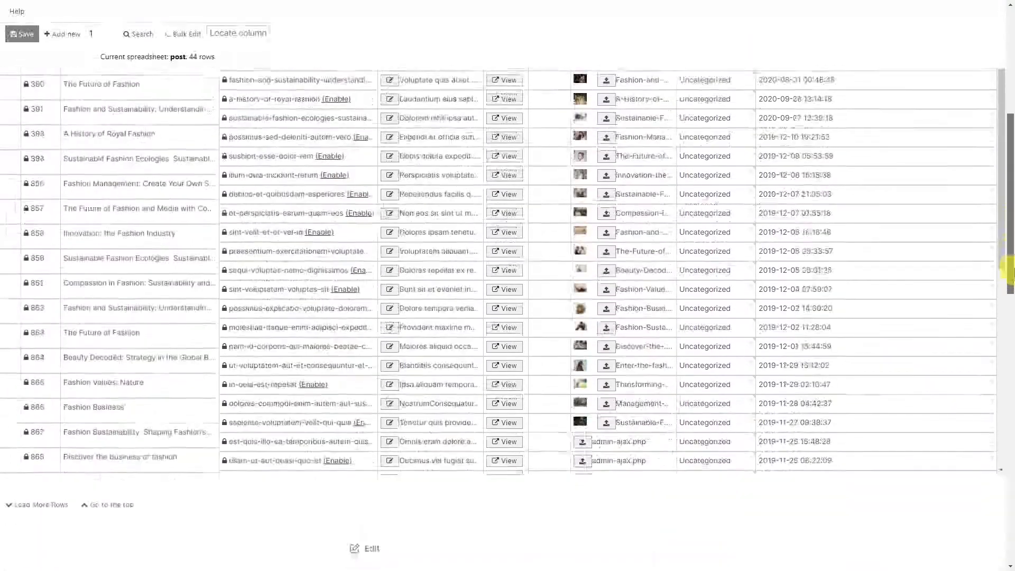